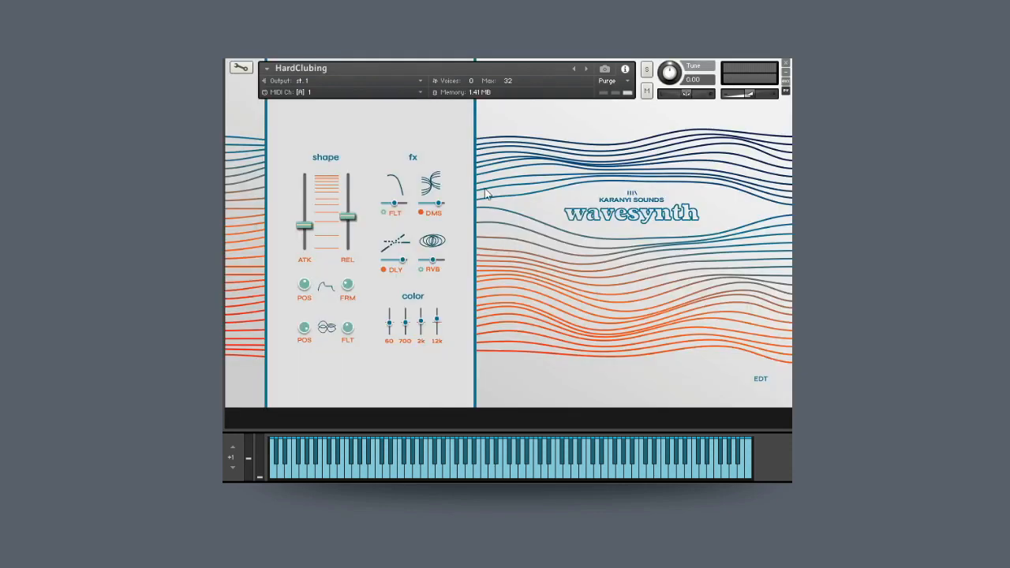
mouse_move(345, 327)
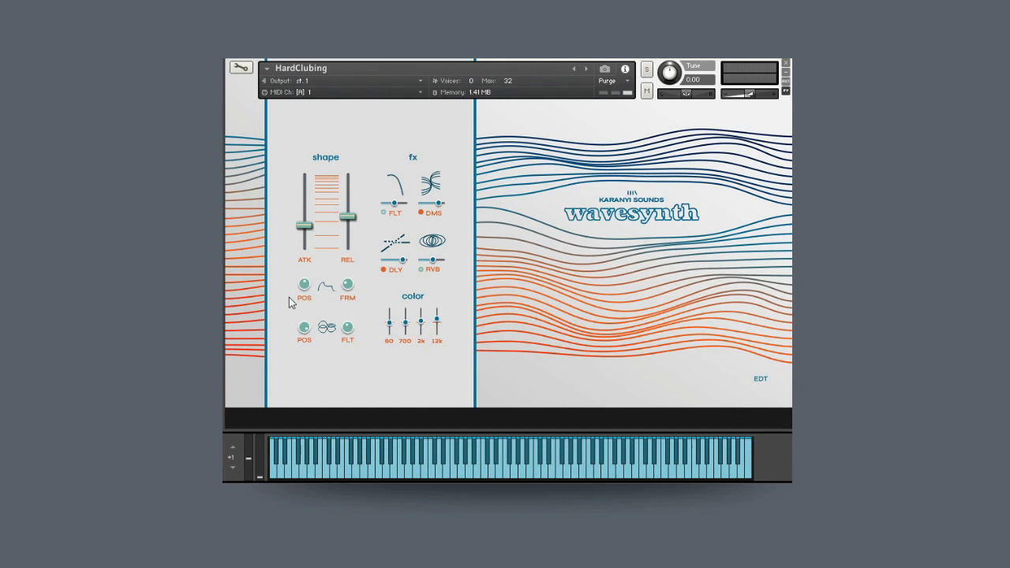
mouse_move(301, 285)
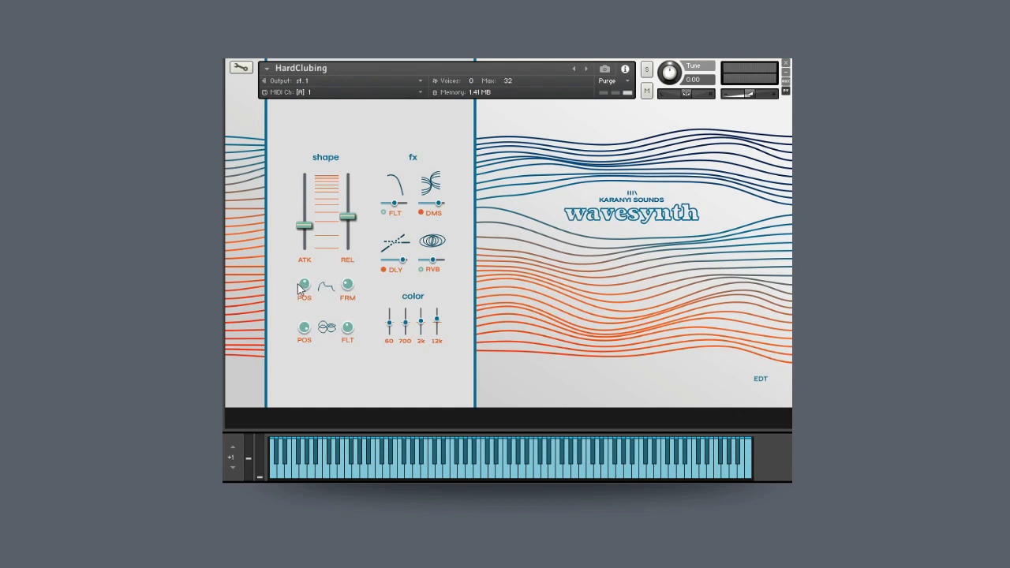
mouse_move(355, 271)
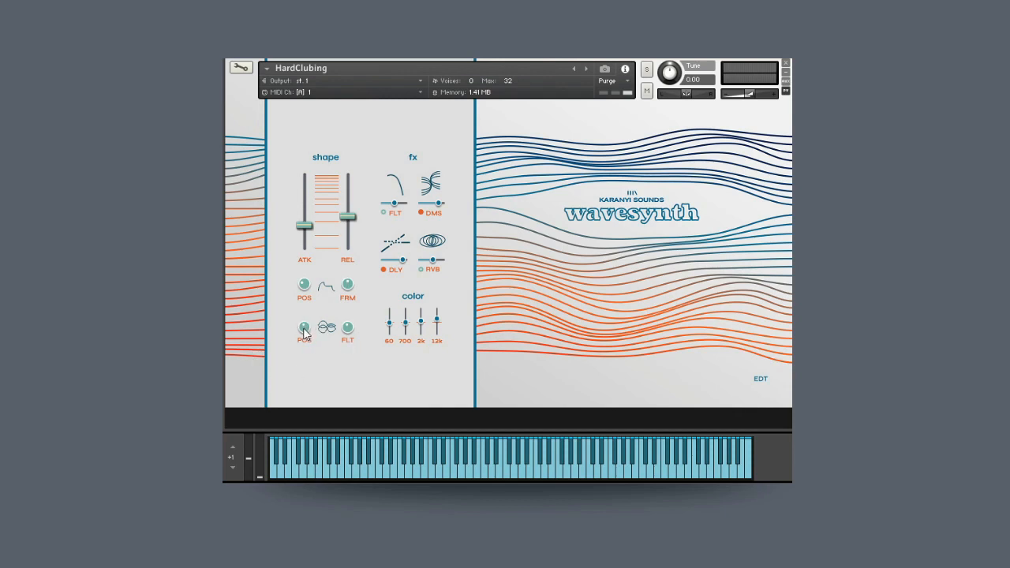
mouse_move(349, 336)
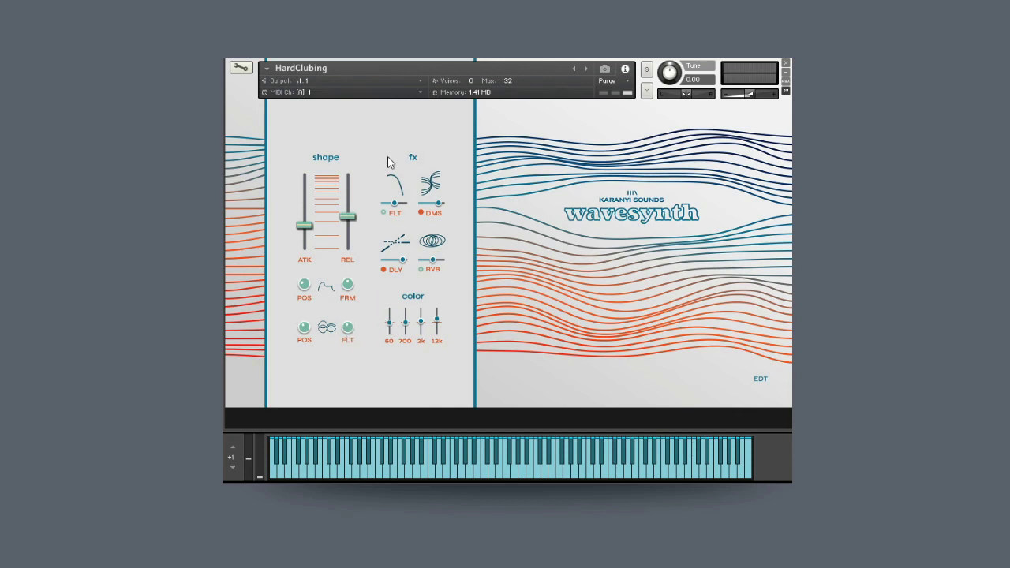
Step to the next Wavesynth preset, J106 Classic 1, replacing HardClubing
left_click(384, 213)
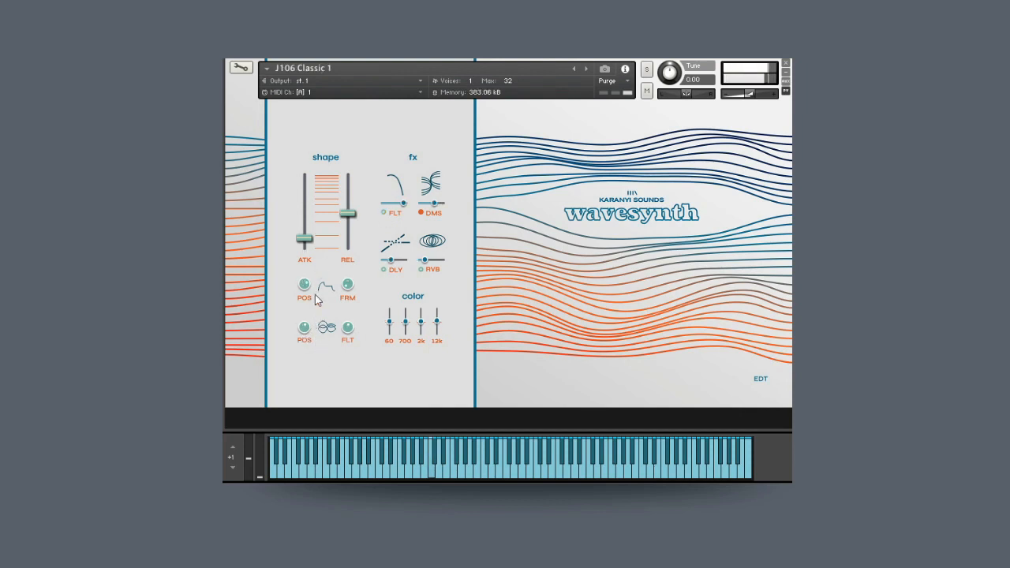
mouse_move(357, 248)
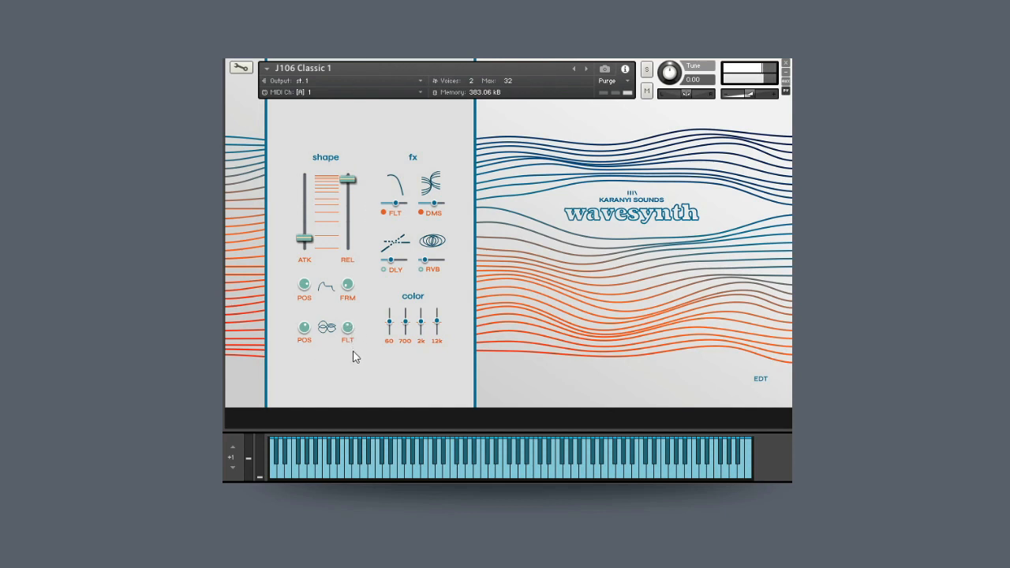
mouse_move(367, 371)
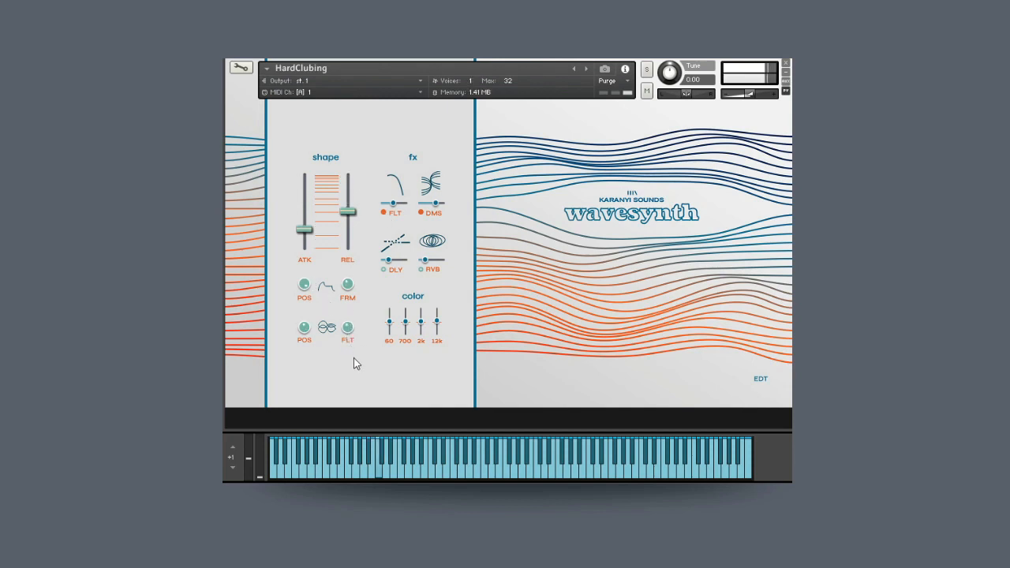
mouse_move(364, 357)
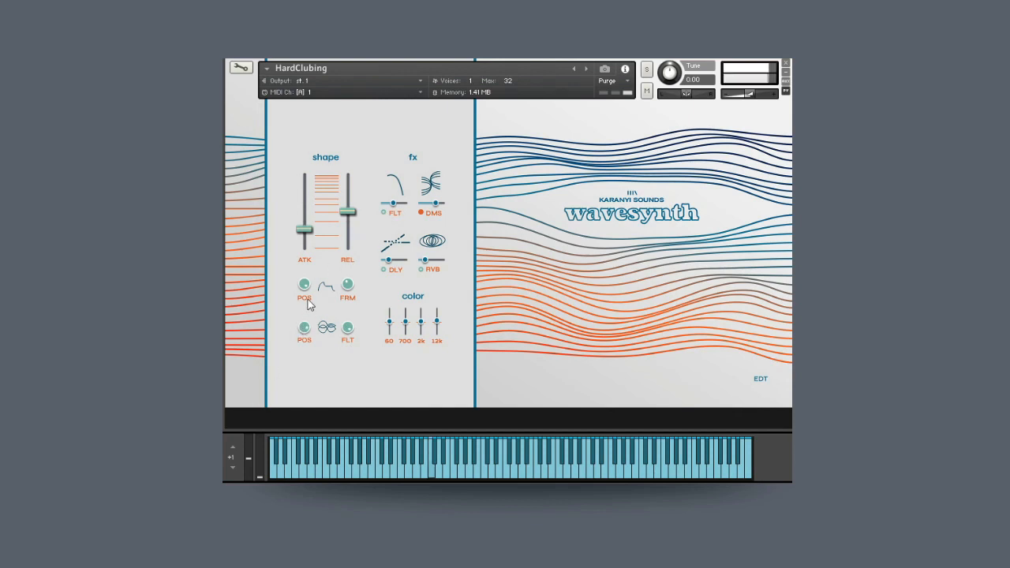
mouse_move(314, 313)
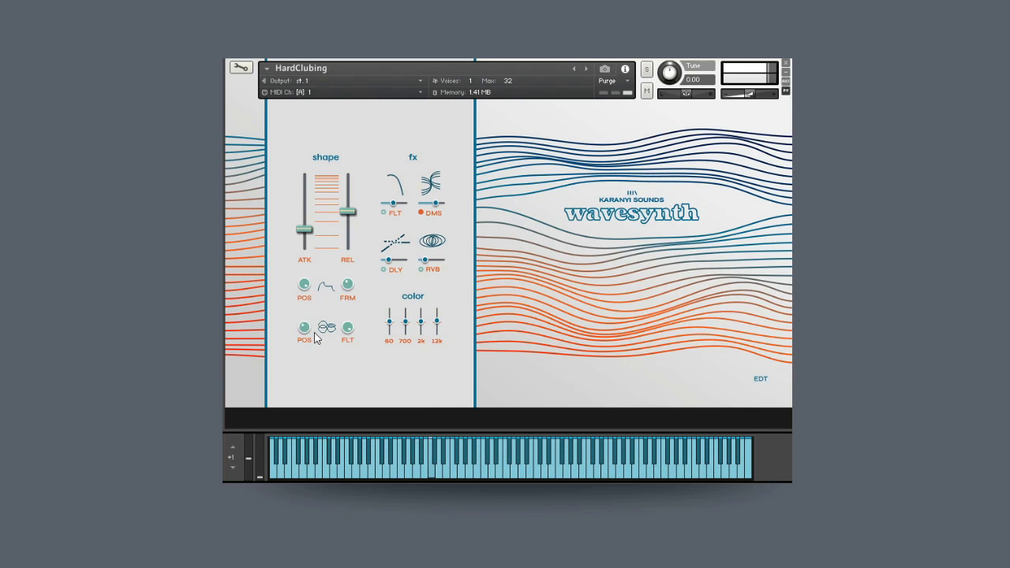
mouse_move(322, 283)
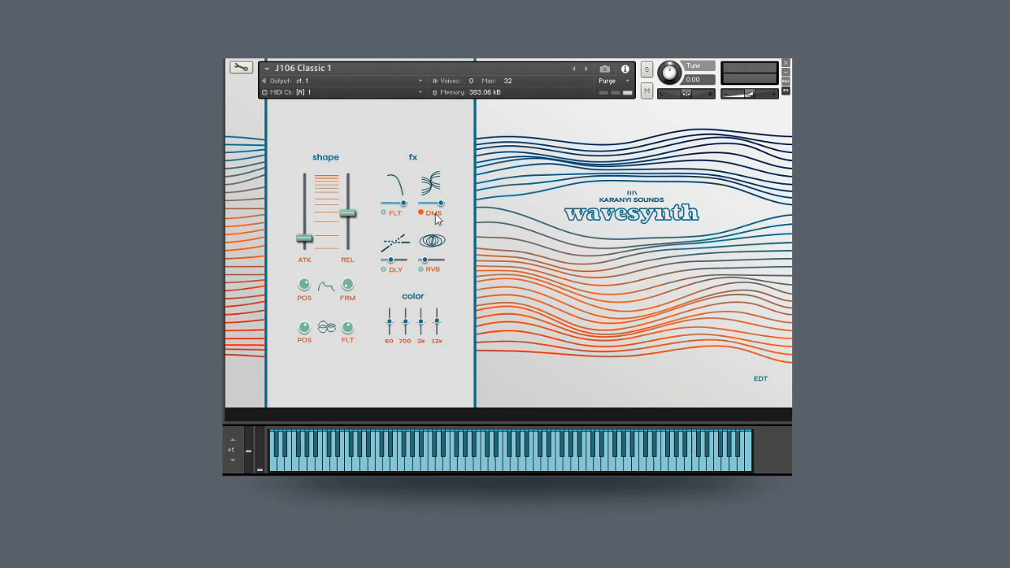
mouse_move(384, 267)
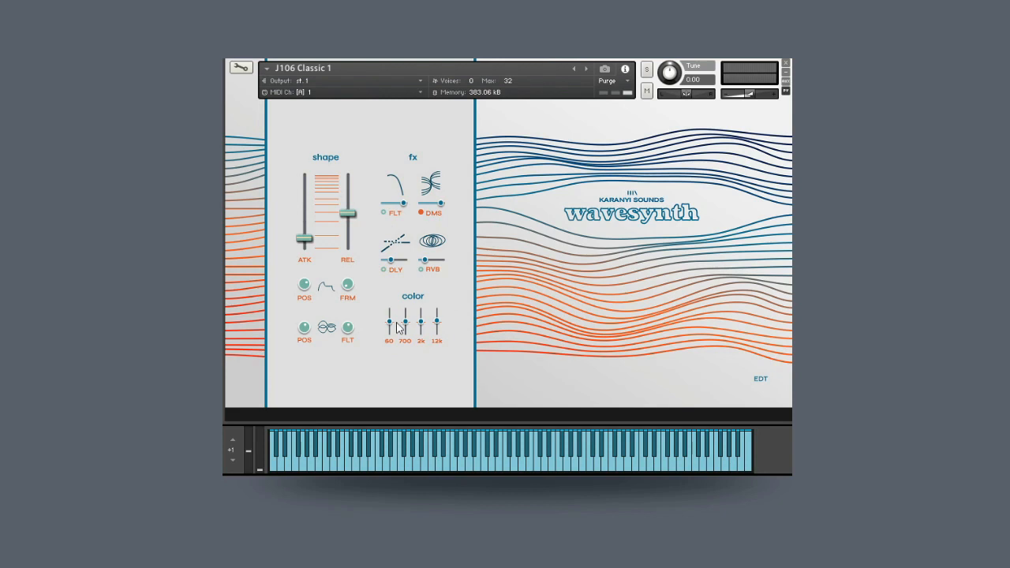
mouse_move(492, 338)
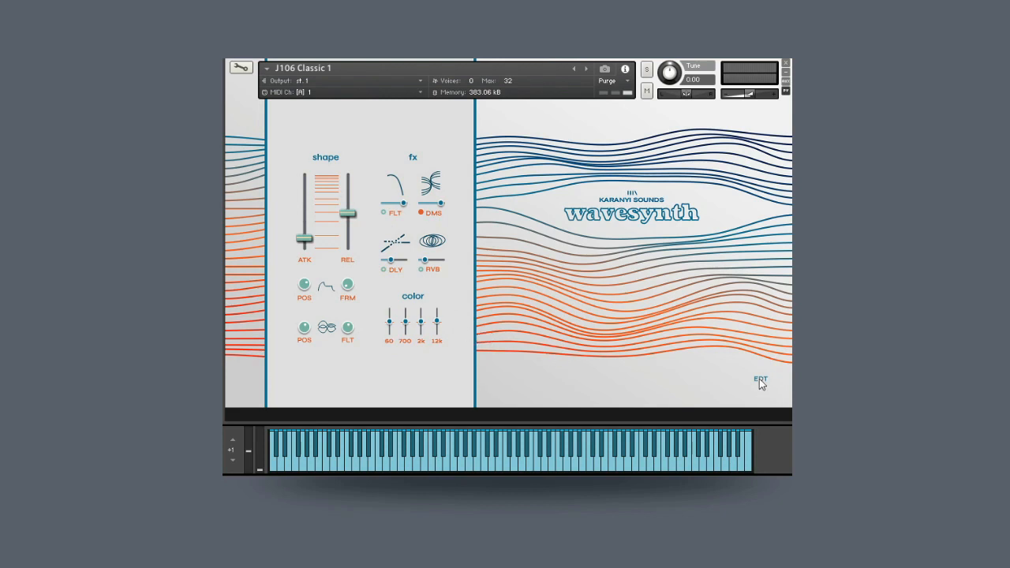
Open Wavesynth's EDT edit view for the J106 Classic 1 preset
left_click(760, 379)
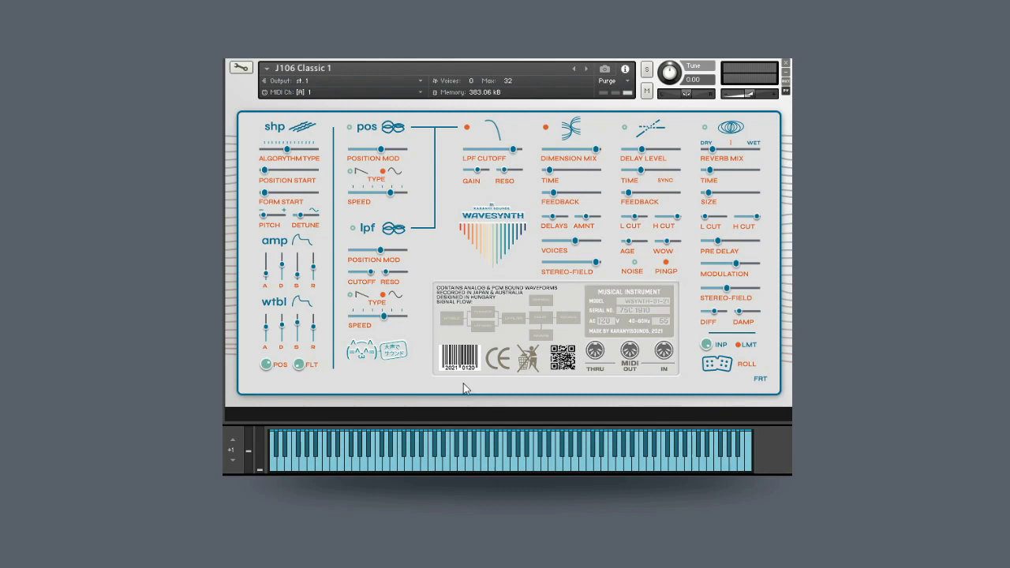
mouse_move(453, 386)
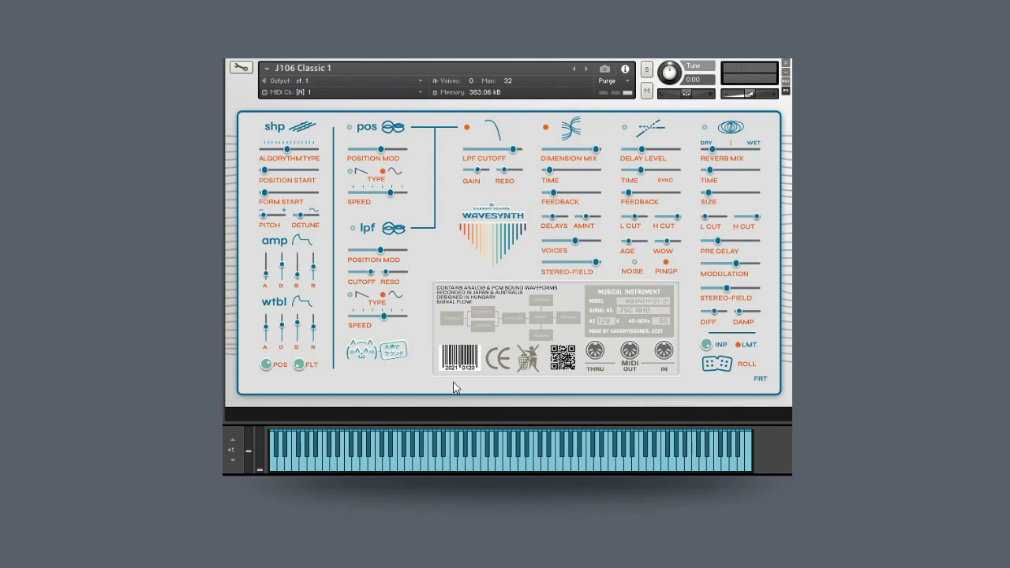
mouse_move(326, 311)
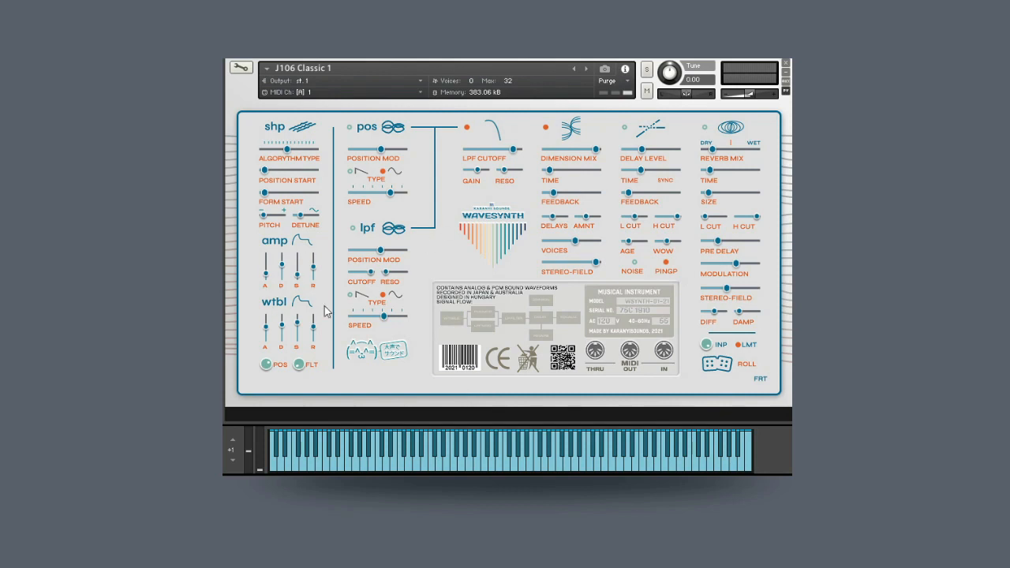
mouse_move(423, 241)
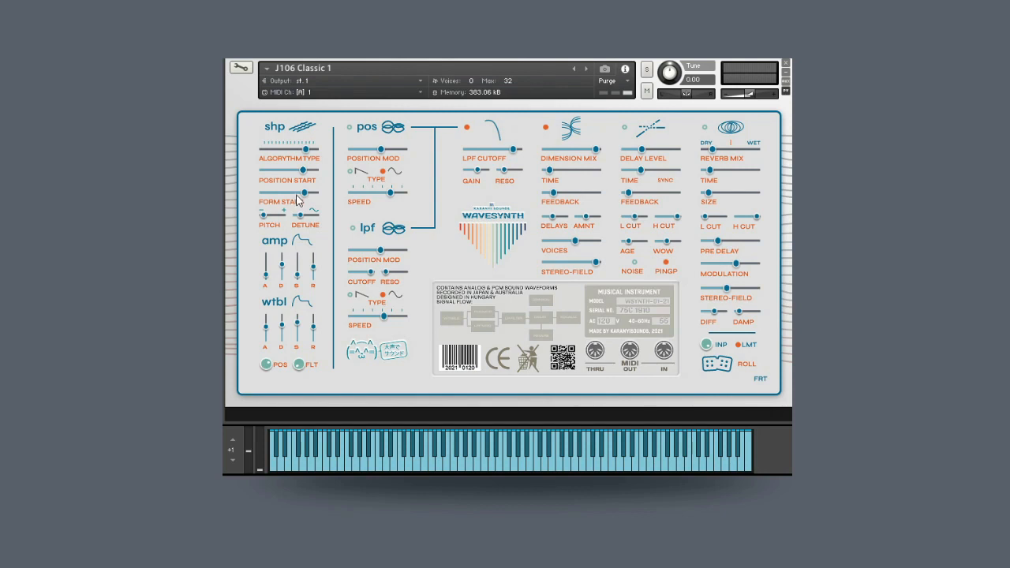
mouse_move(269, 219)
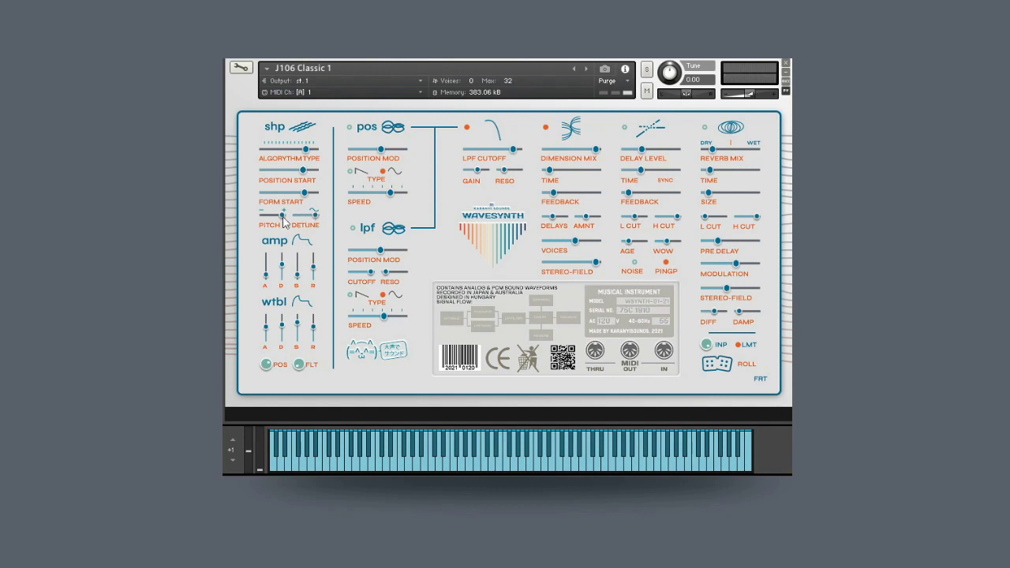
mouse_move(314, 213)
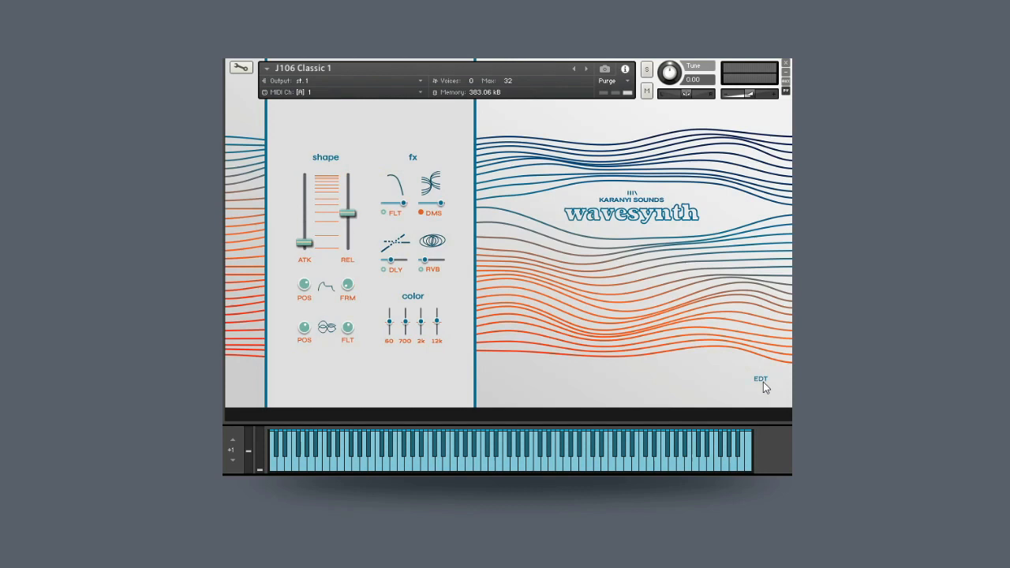
Return from the front panel to Wavesynth's EDT edit view
left_click(759, 378)
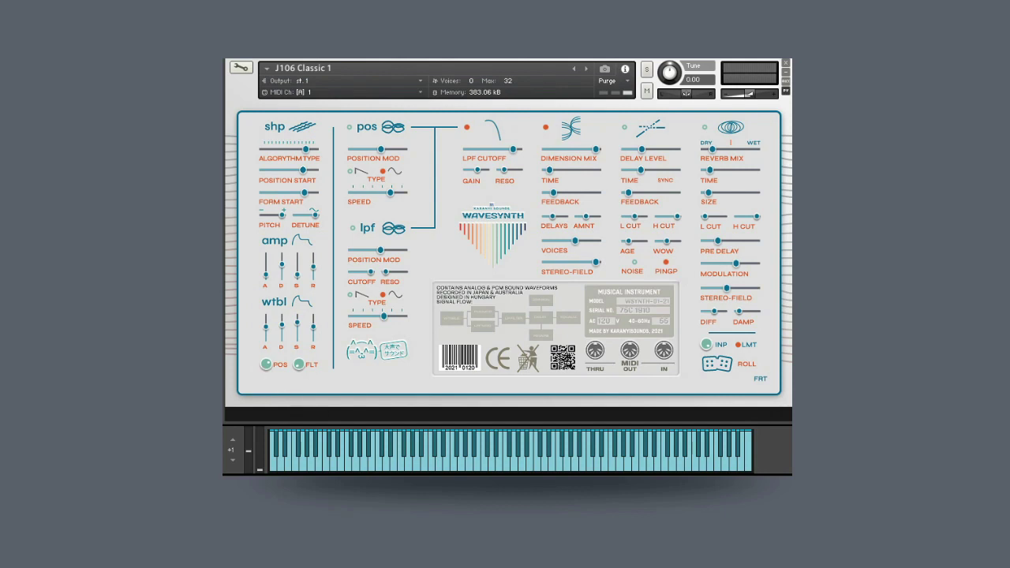
mouse_move(393, 166)
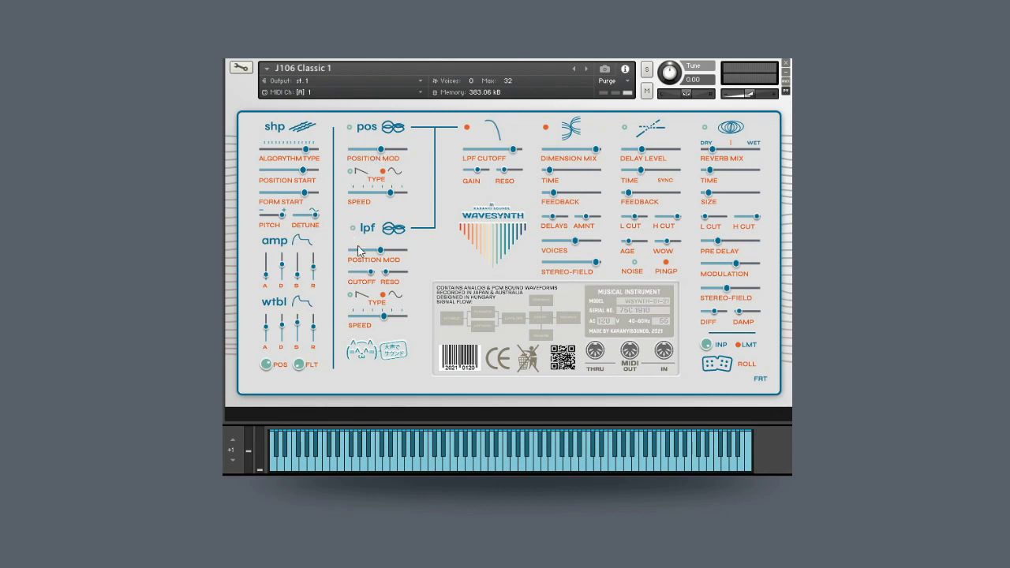
mouse_move(419, 253)
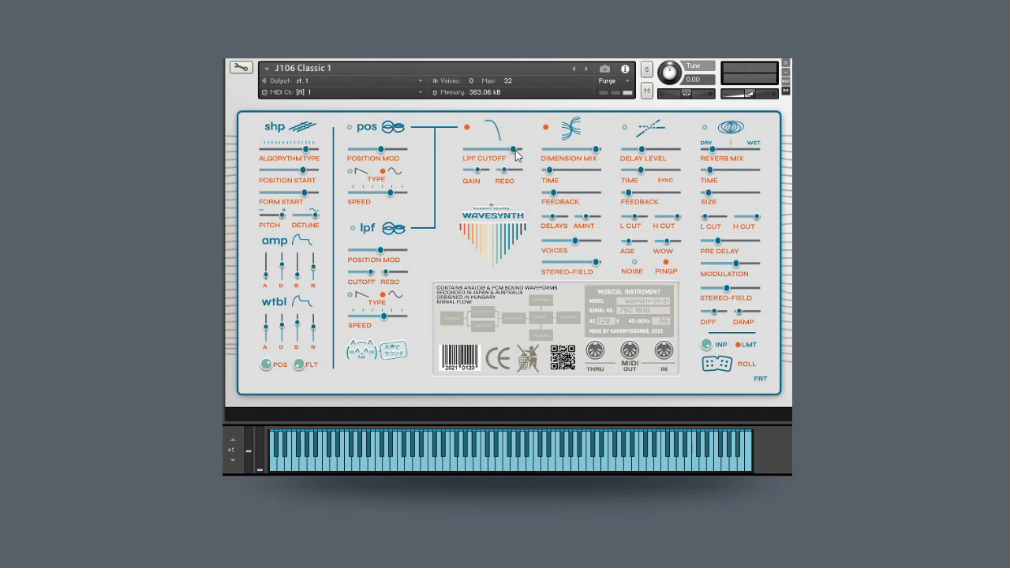
mouse_move(504, 181)
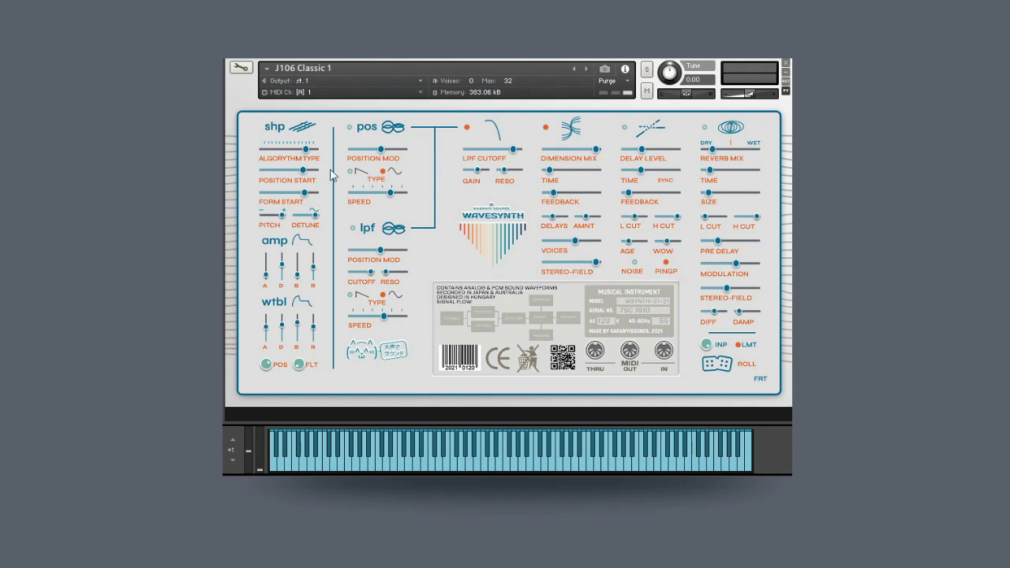
mouse_move(414, 227)
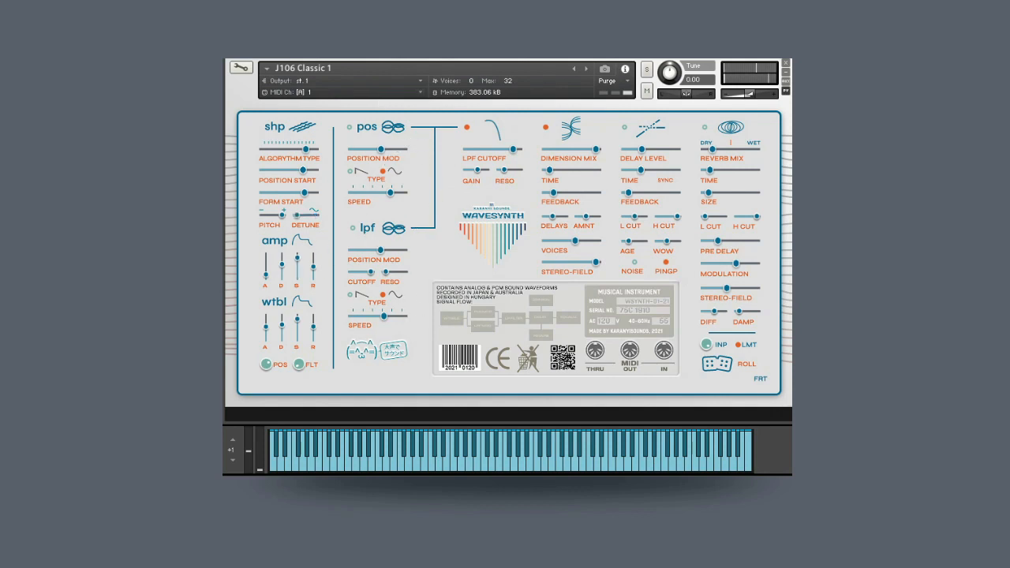
mouse_move(354, 175)
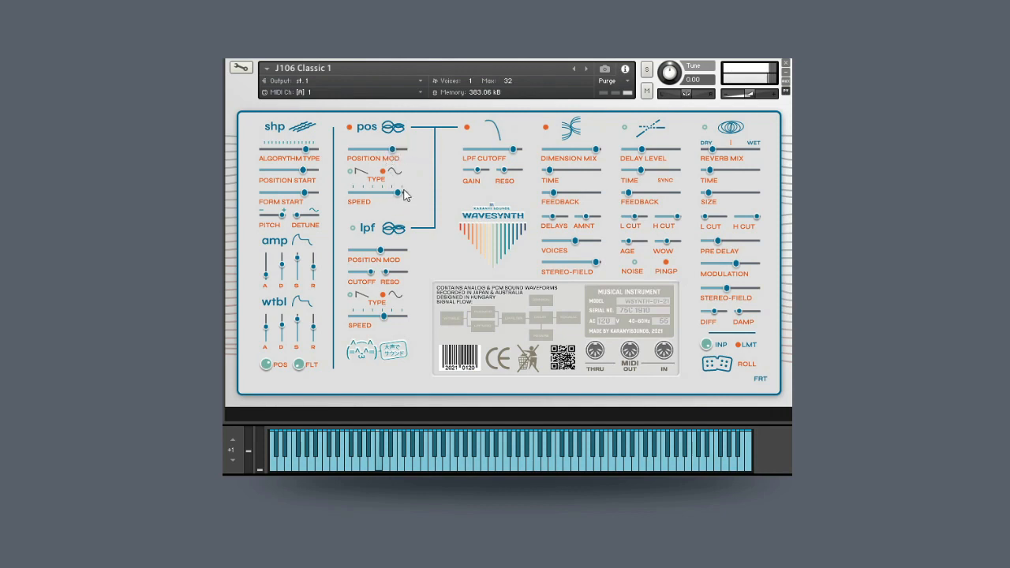
Lower the LPF cutoff slider on the Wavesynth edit page
left_click_drag(396, 193, 371, 192)
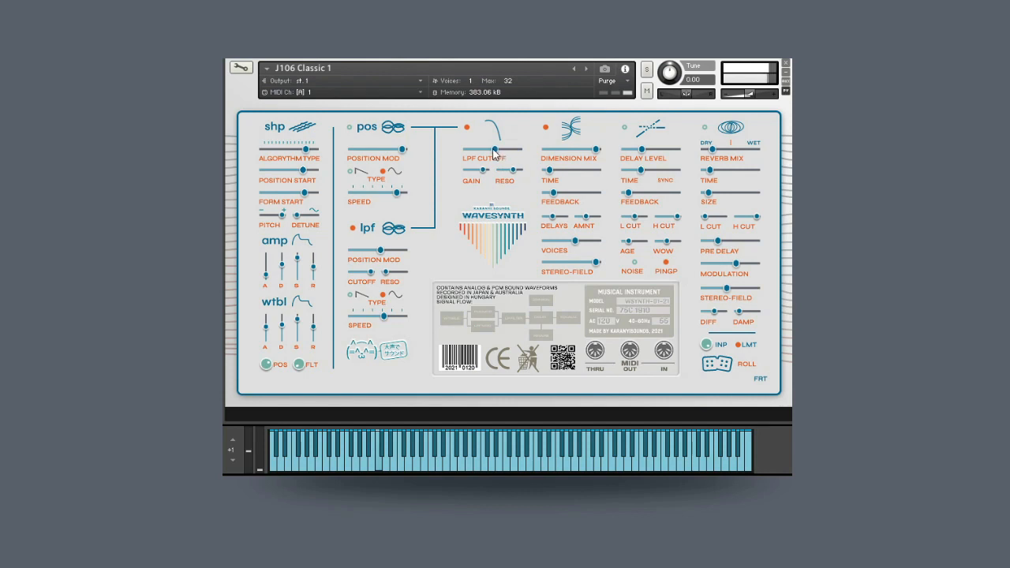
mouse_move(366, 322)
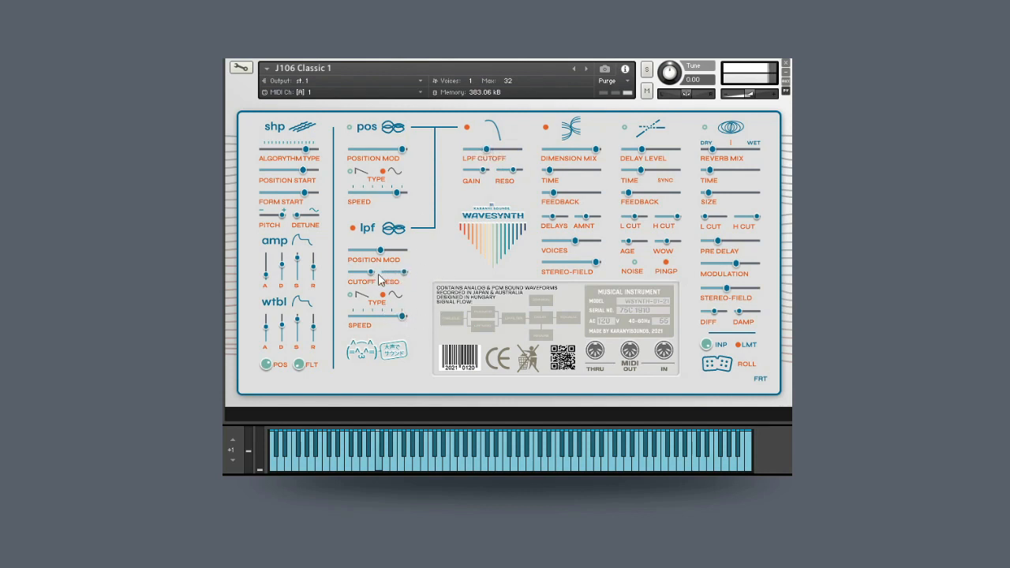
mouse_move(346, 282)
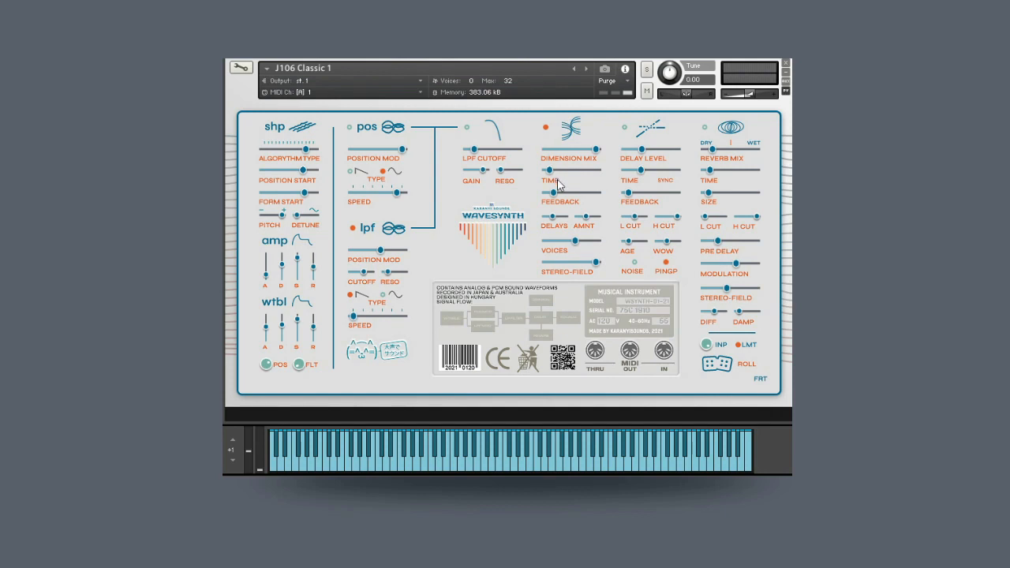
mouse_move(590, 143)
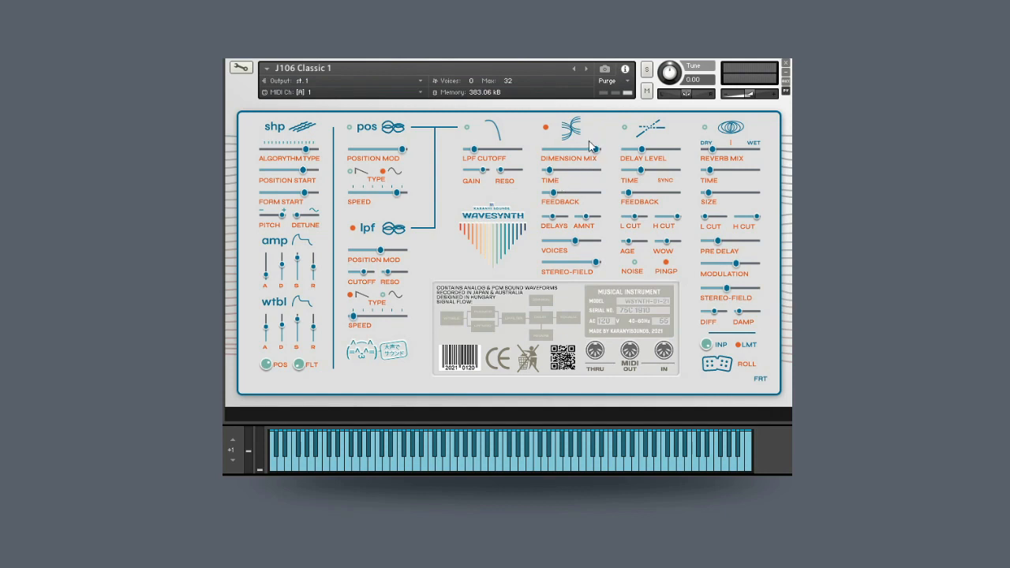
mouse_move(532, 183)
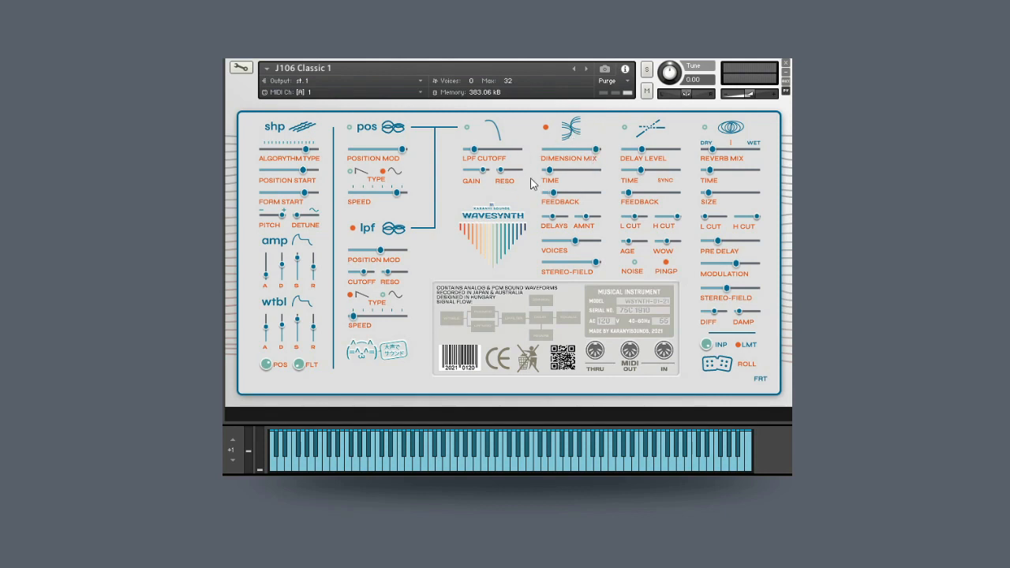
mouse_move(538, 219)
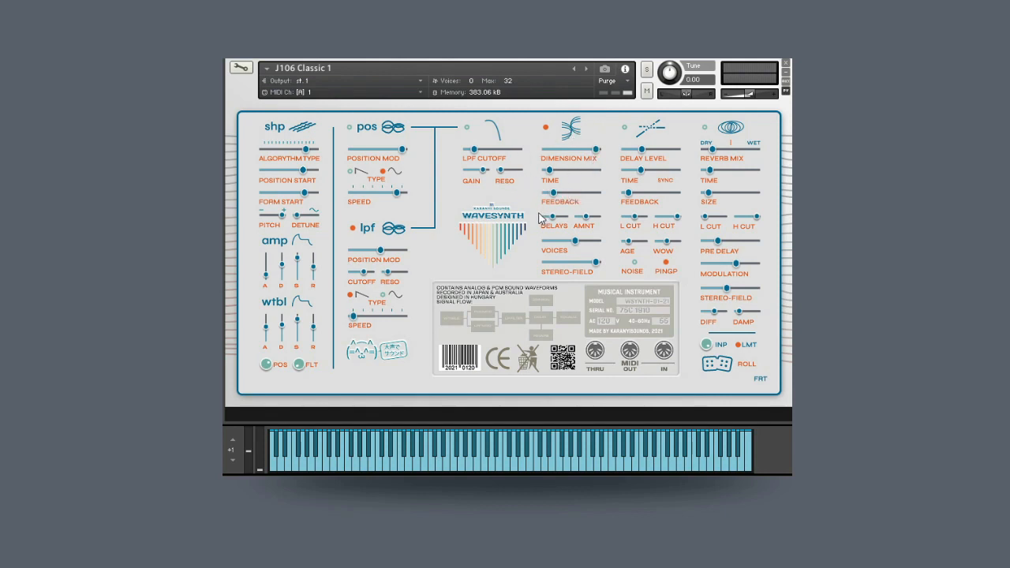
mouse_move(568, 210)
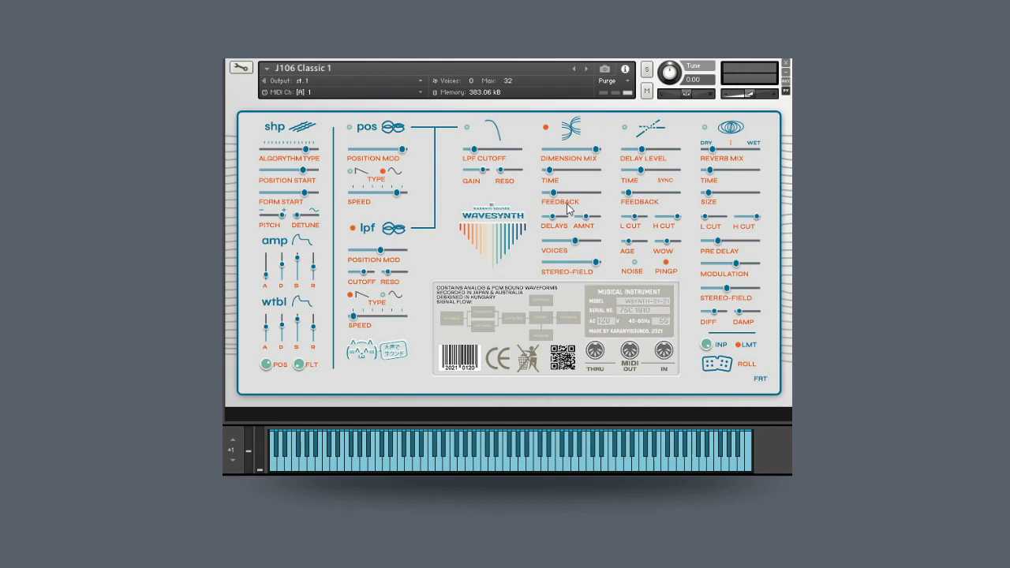
mouse_move(584, 202)
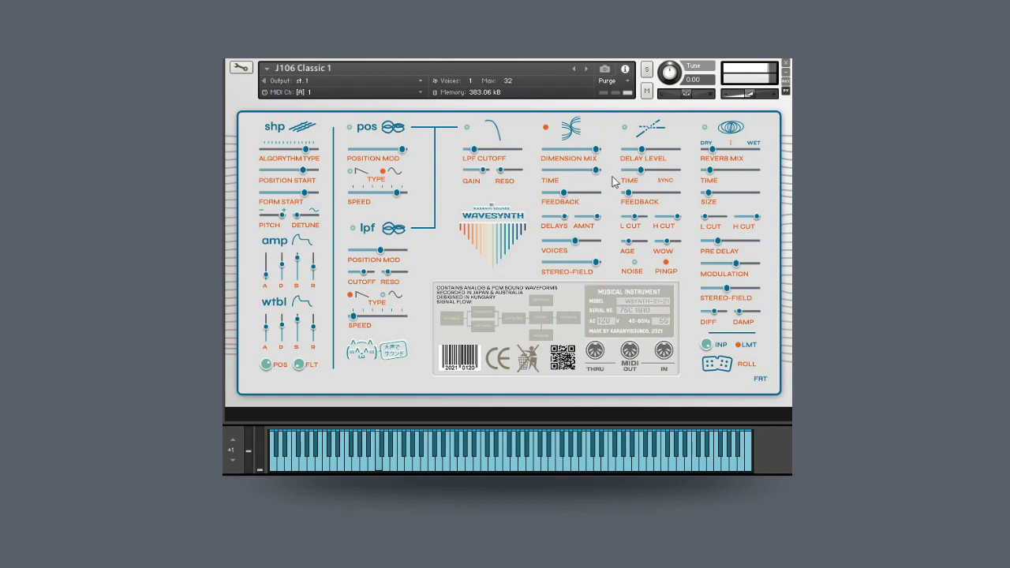
mouse_move(568, 180)
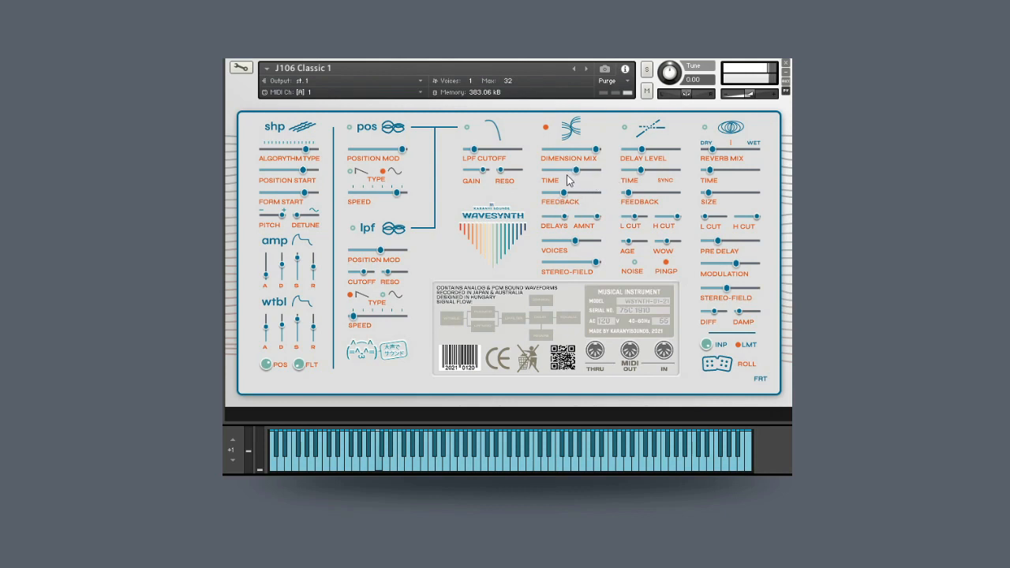
mouse_move(531, 180)
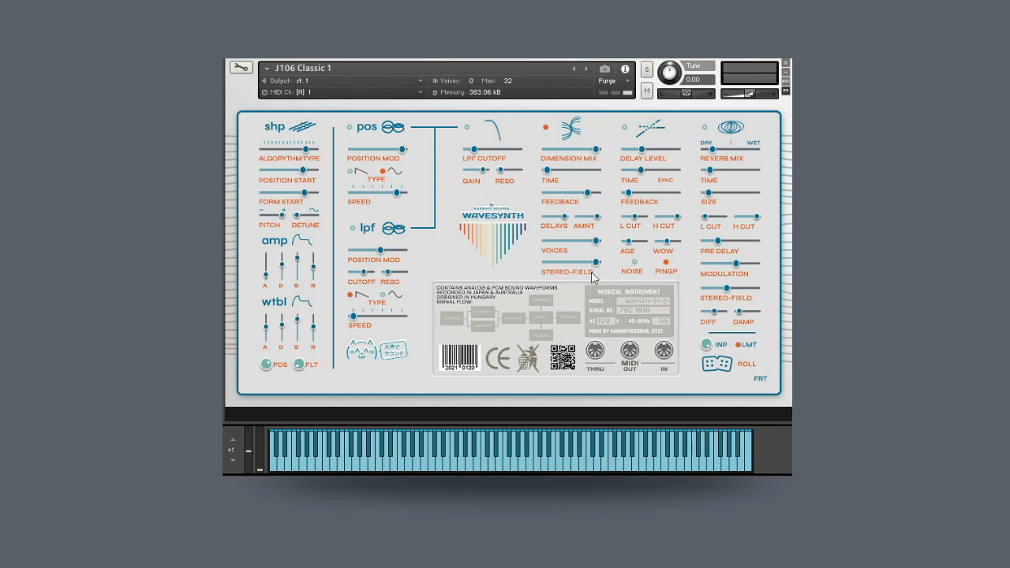
mouse_move(555, 146)
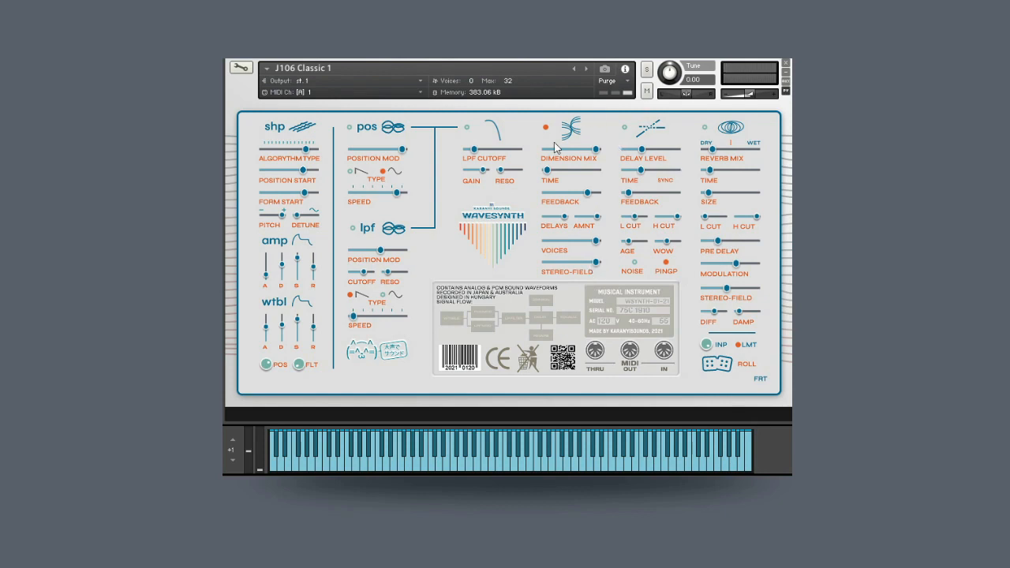
mouse_move(739, 385)
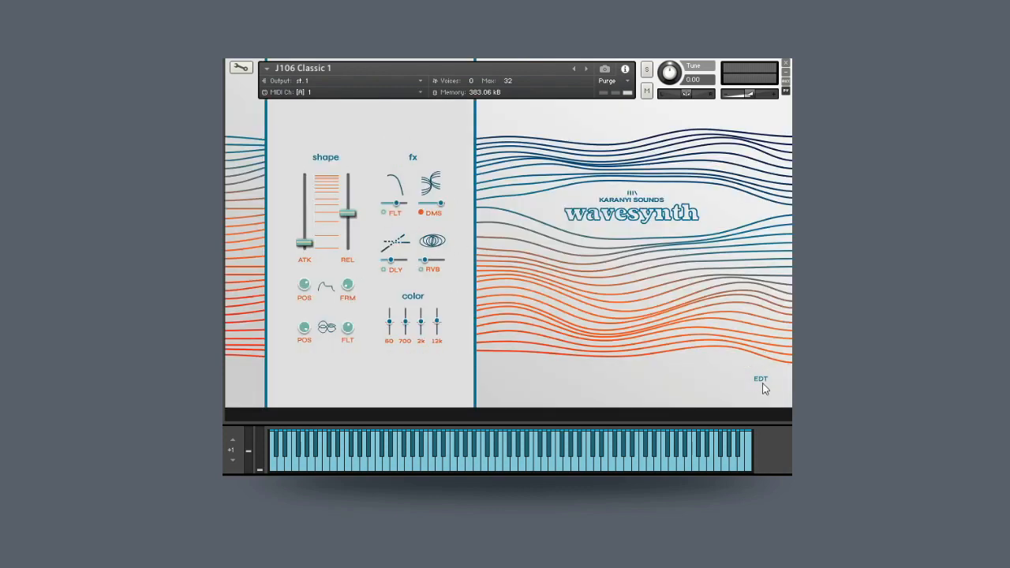
Reopen Wavesynth's EDT edit view to reach the effects settings
left_click(760, 379)
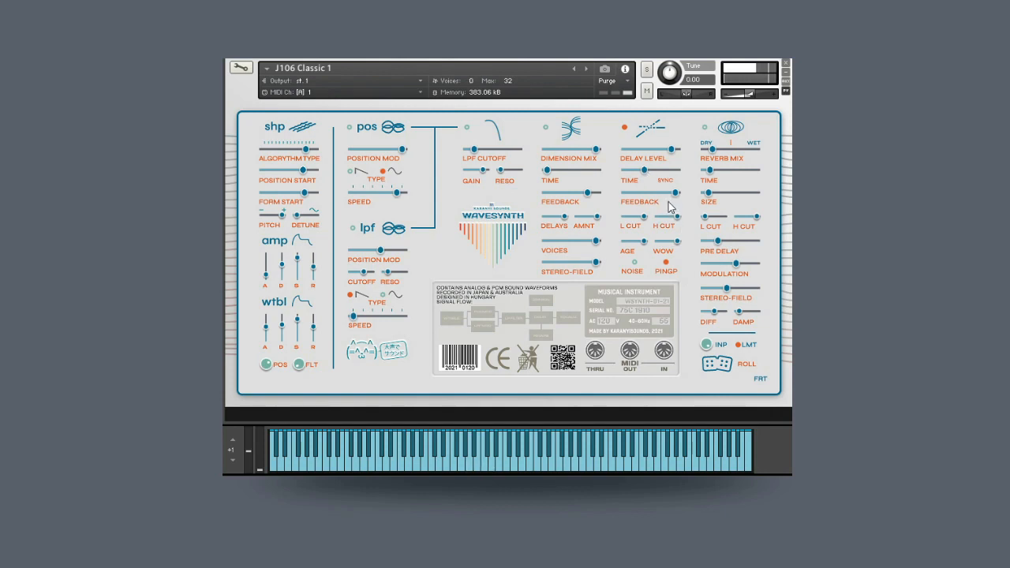
mouse_move(634, 267)
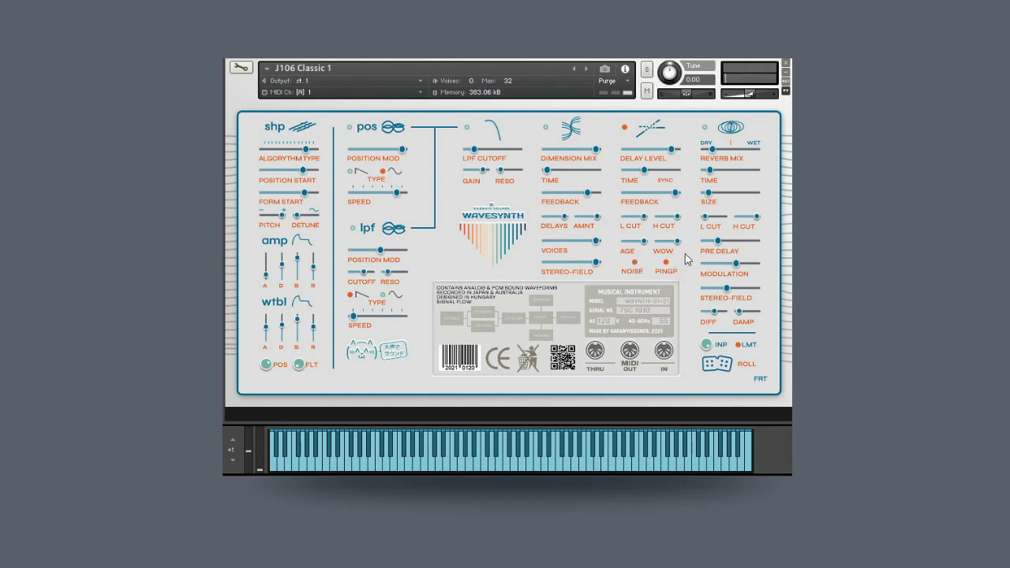
mouse_move(527, 242)
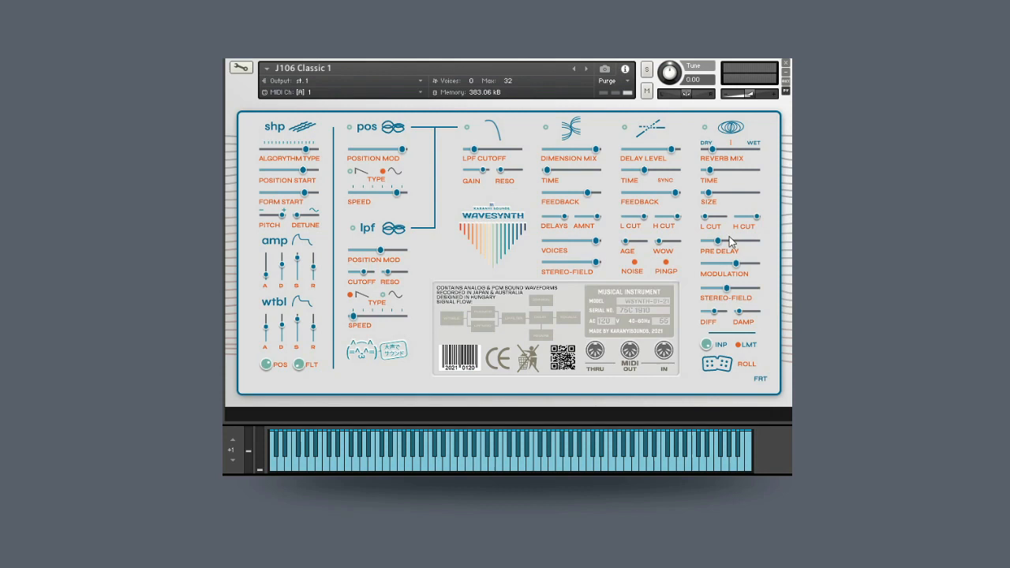
mouse_move(743, 294)
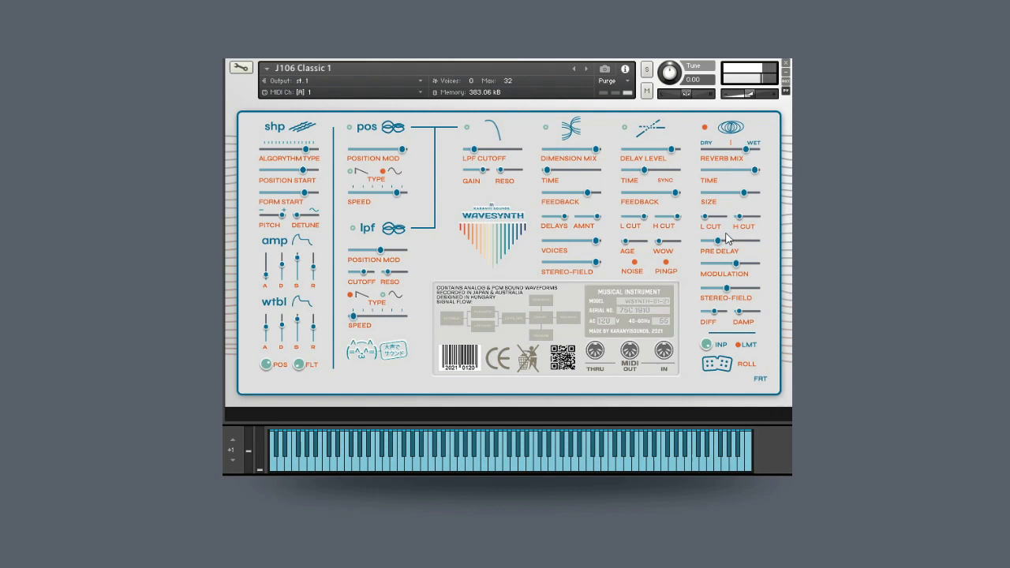
mouse_move(714, 317)
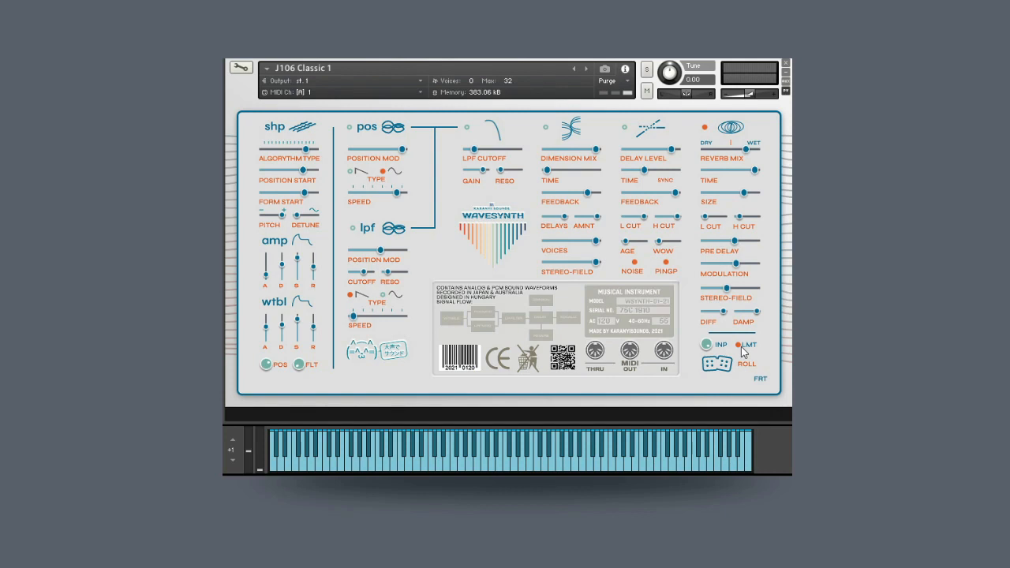
mouse_move(744, 359)
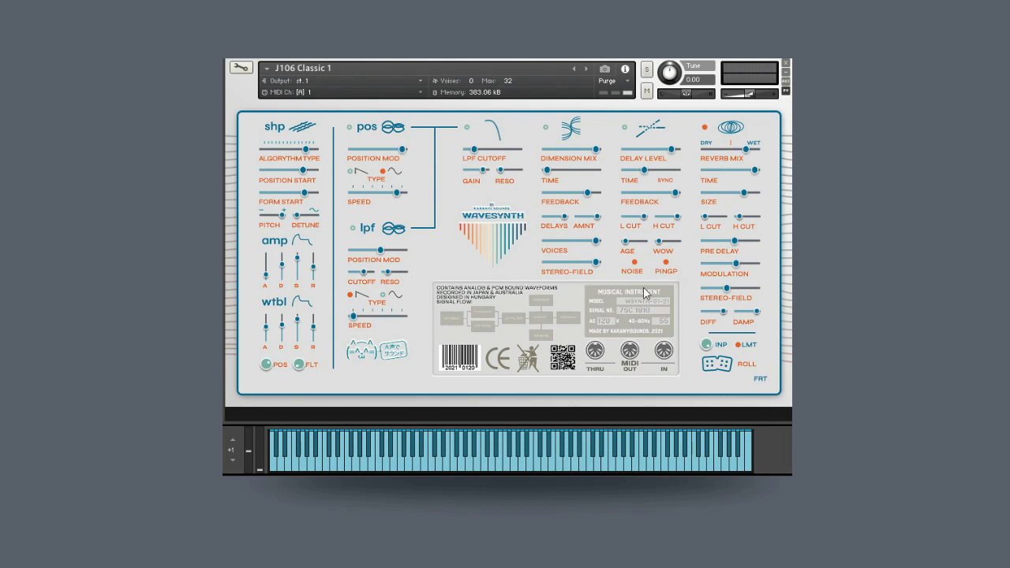
mouse_move(557, 238)
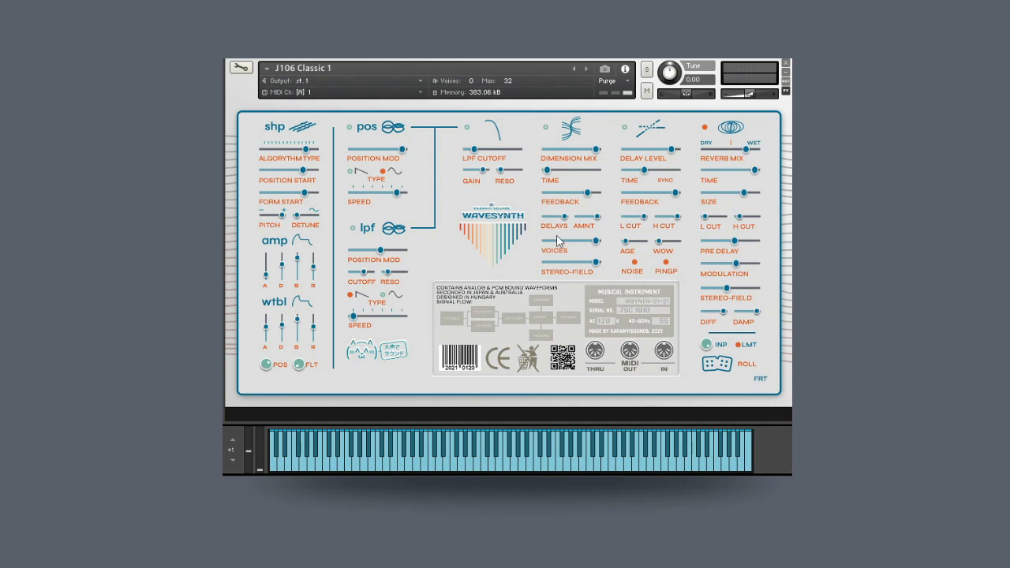
mouse_move(762, 378)
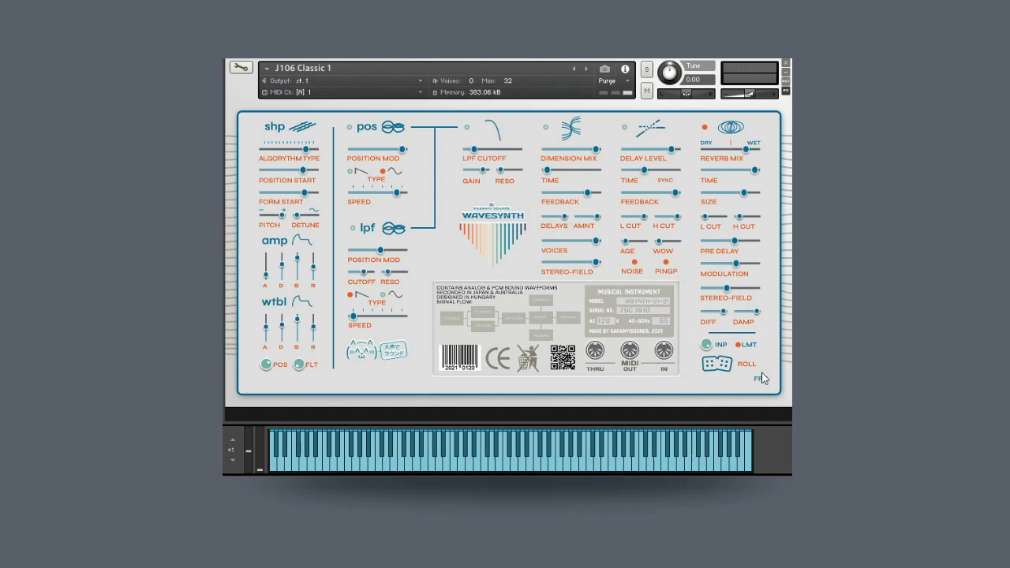
mouse_move(751, 364)
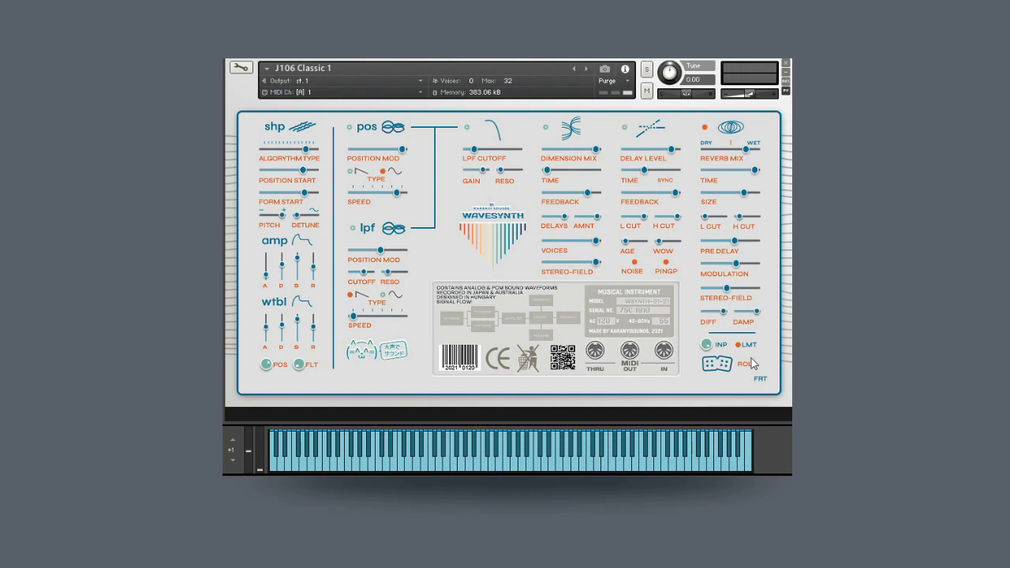
mouse_move(743, 371)
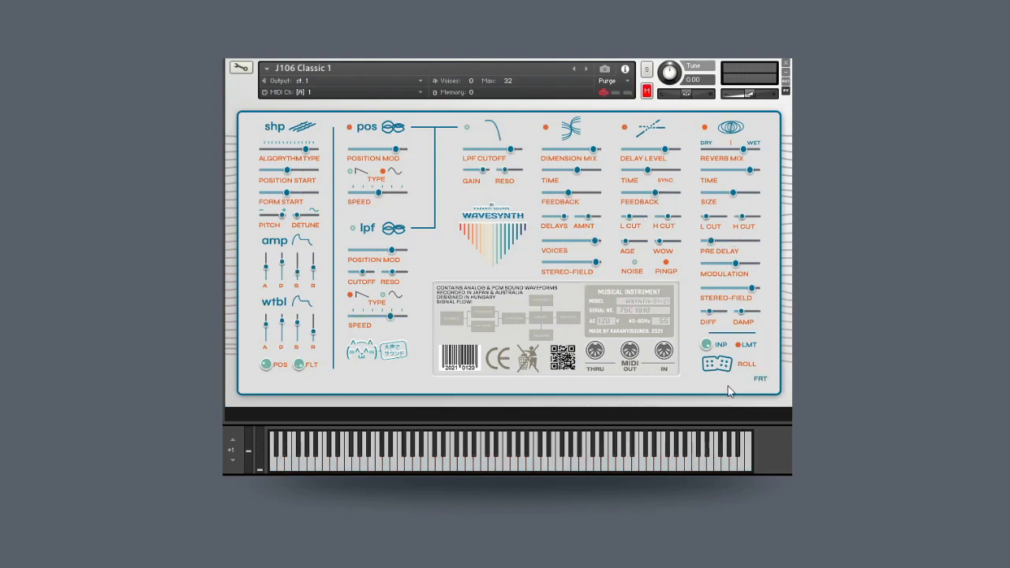
mouse_move(716, 379)
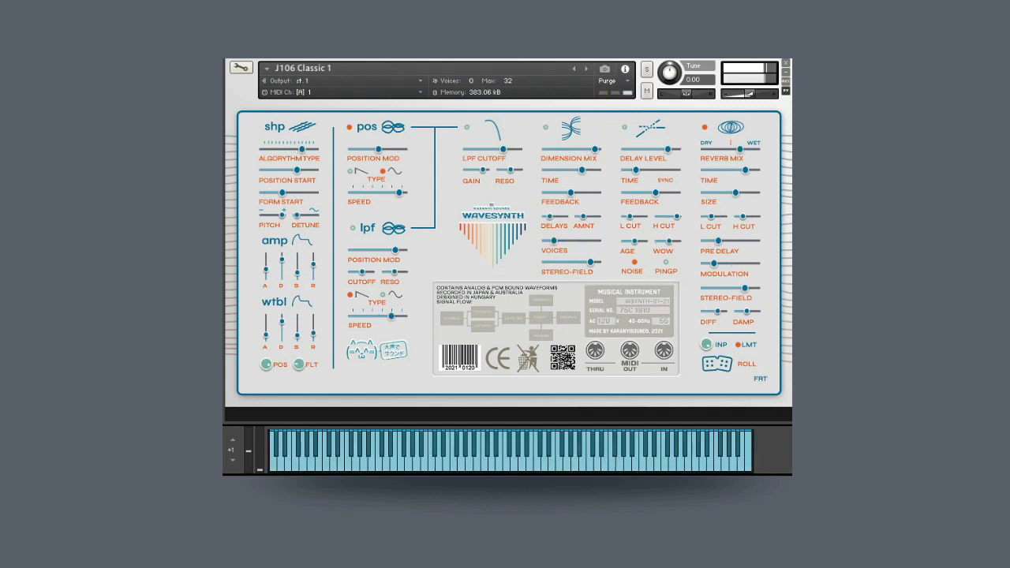
mouse_move(361, 462)
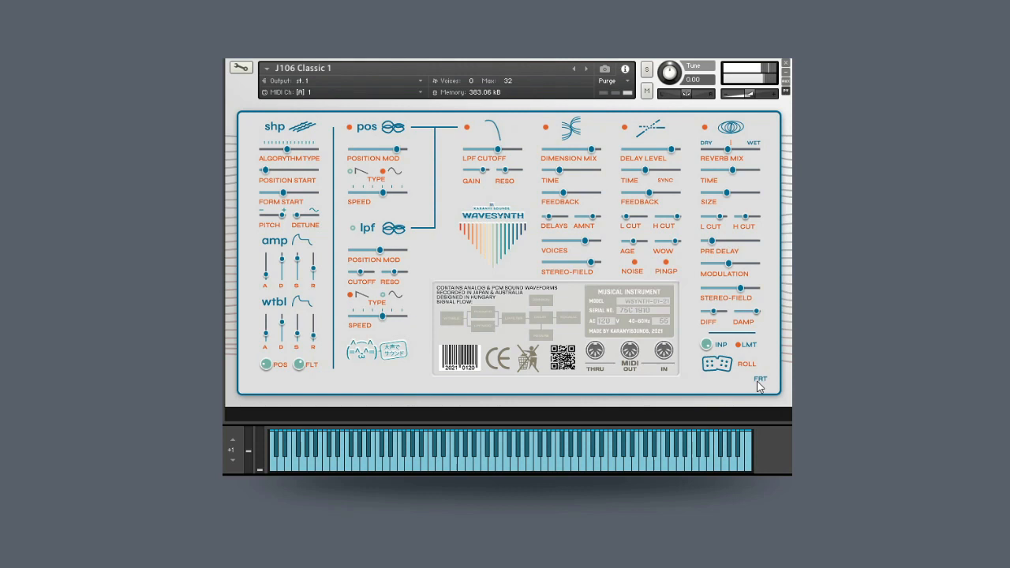
mouse_move(727, 380)
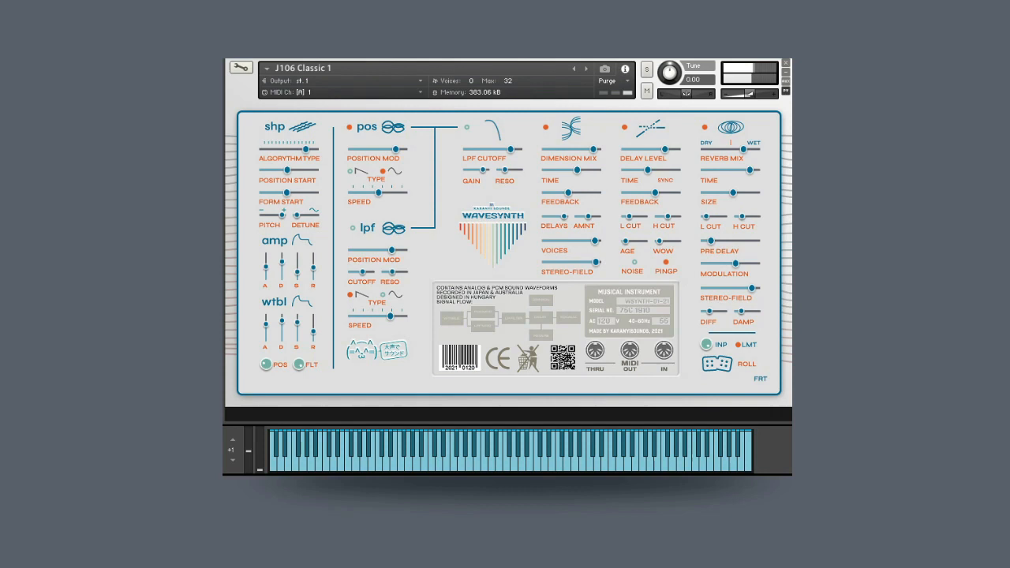
mouse_move(608, 110)
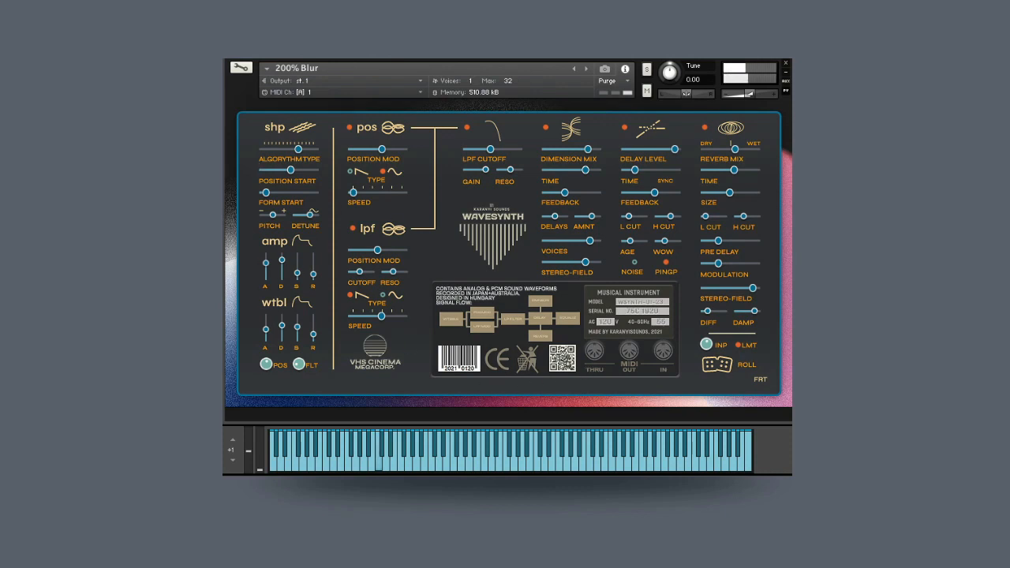
mouse_move(696, 427)
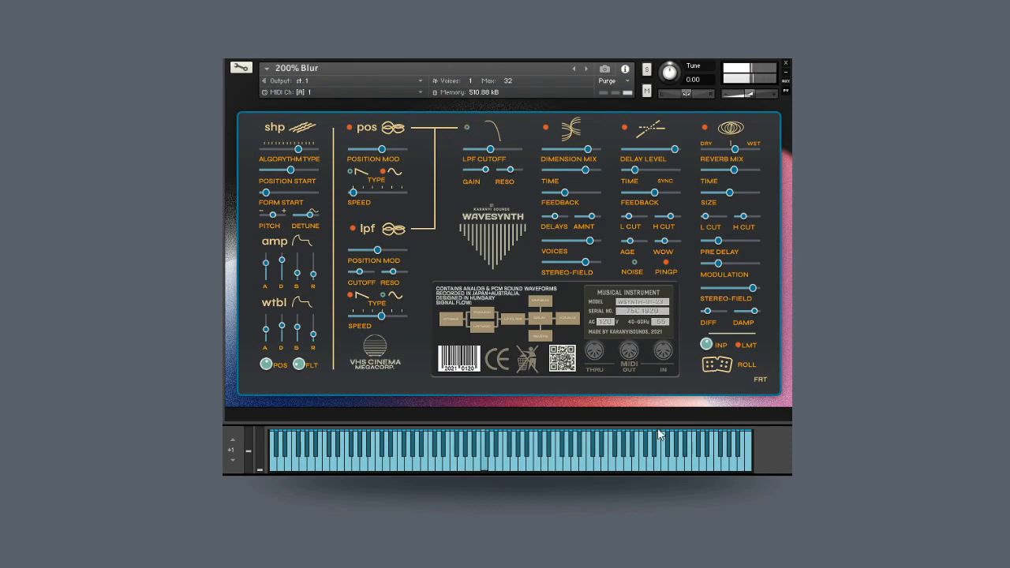
mouse_move(723, 370)
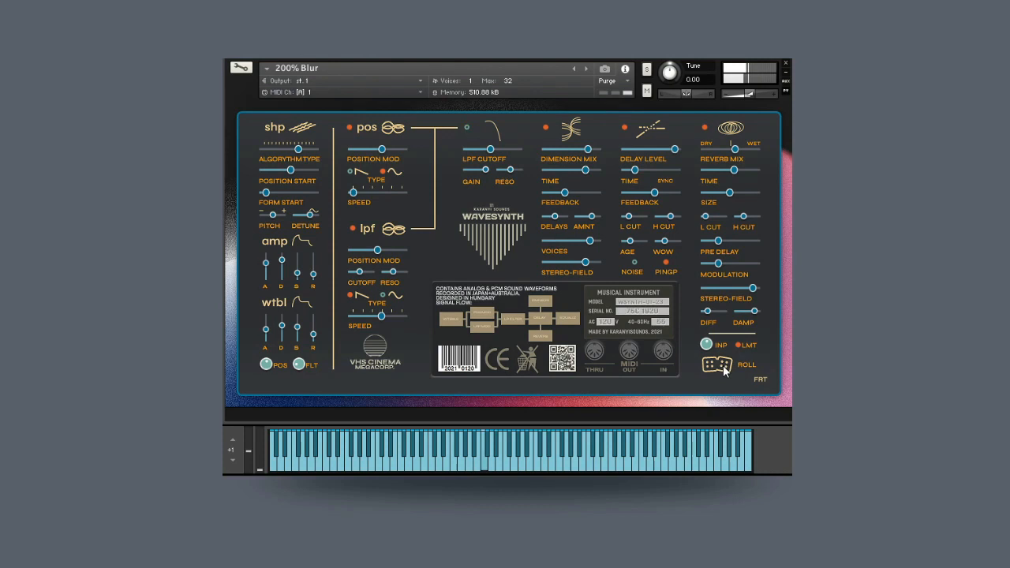